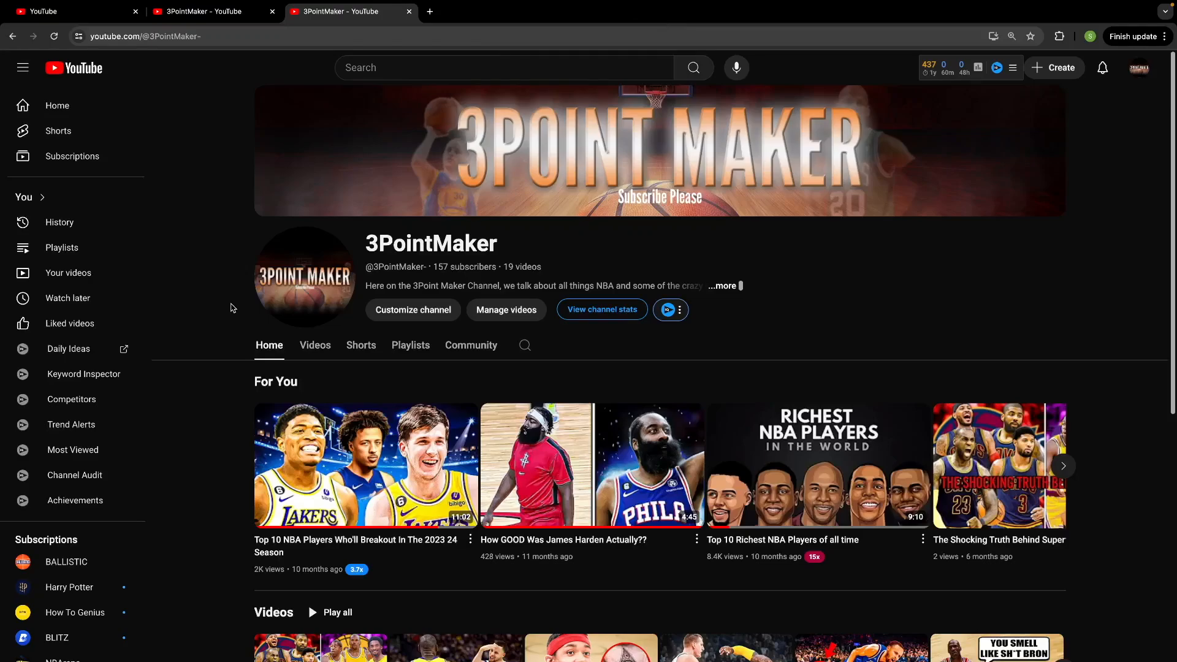
mouse_move(482, 190)
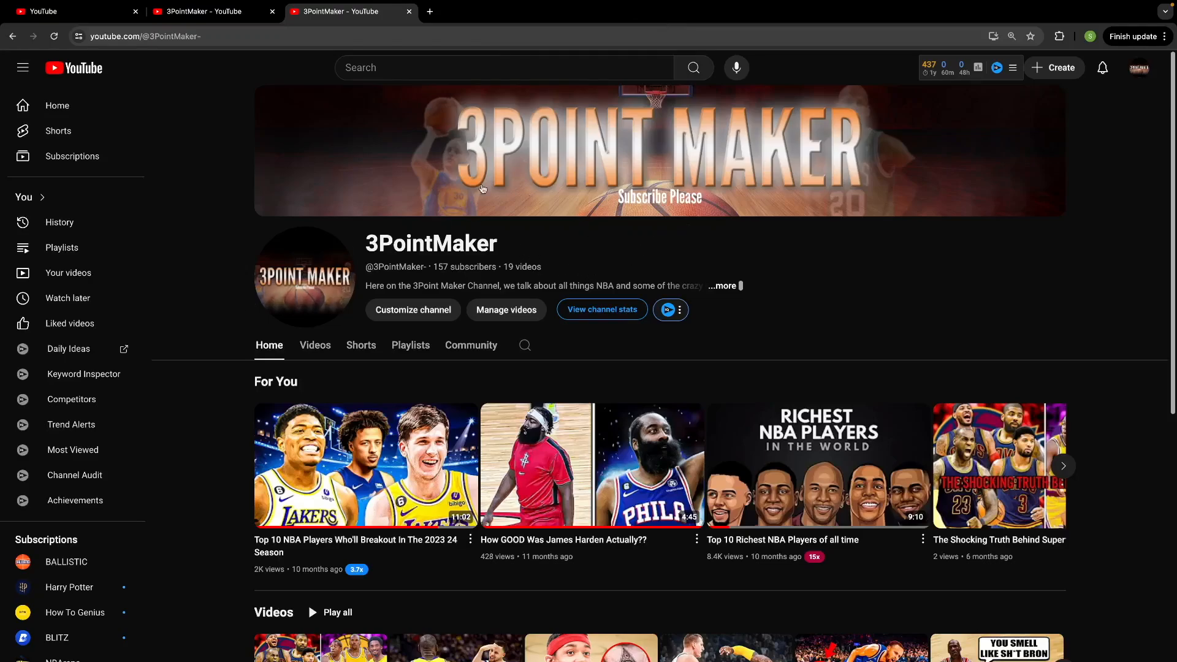
mouse_move(224, 360)
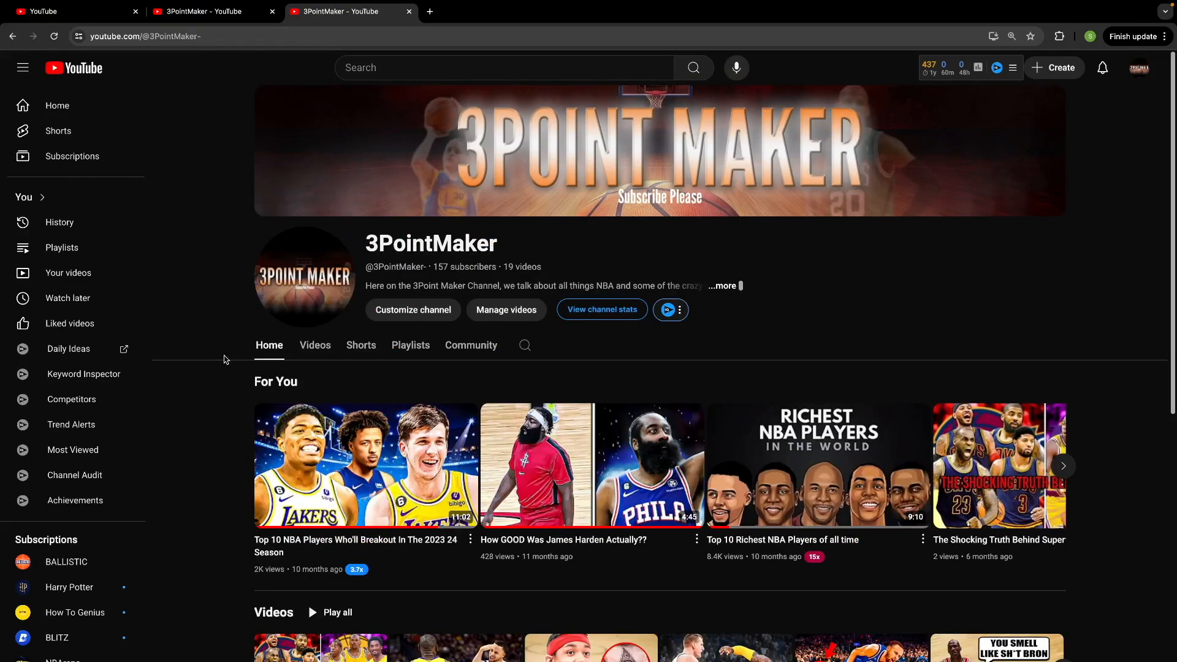
mouse_move(810, 341)
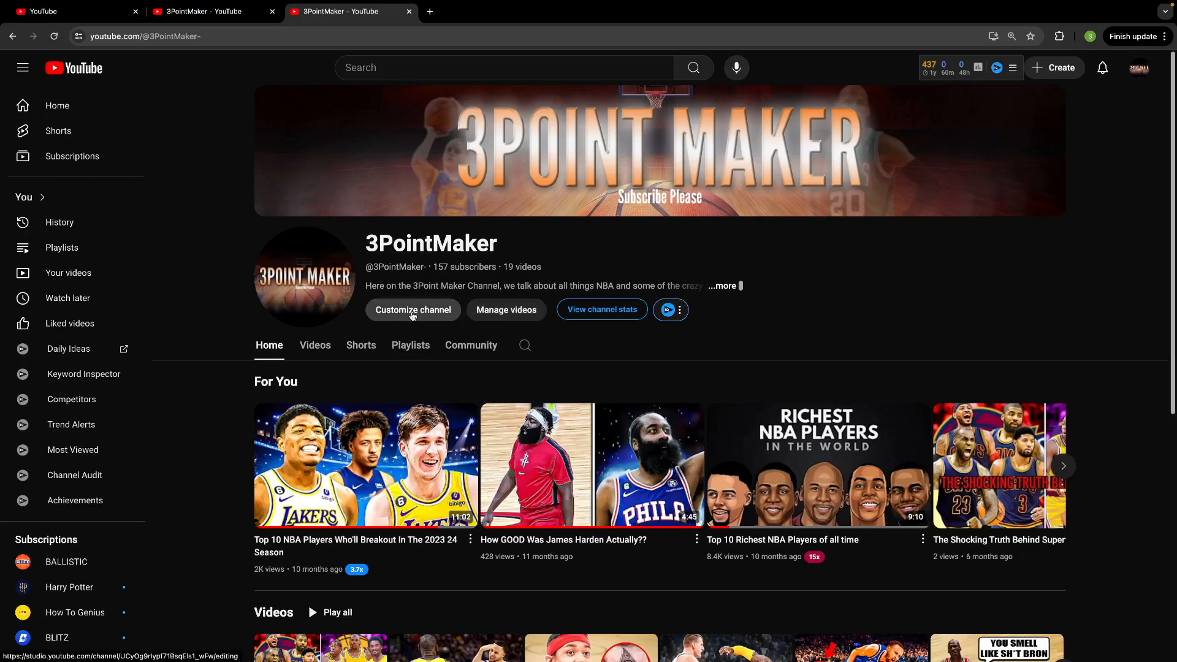
Go from the 3PointMaker channel page into Channel customization via Customize channel.
click(413, 310)
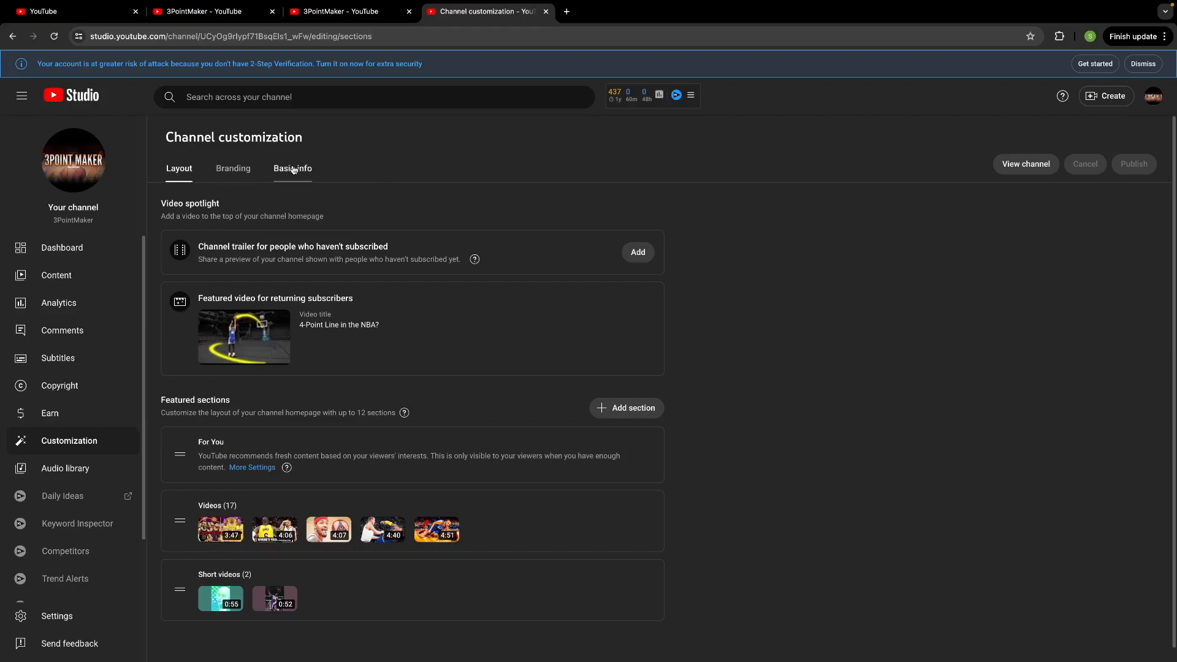
Under Basic info, replace the Name field value with 'Basketball World'.
click(292, 168)
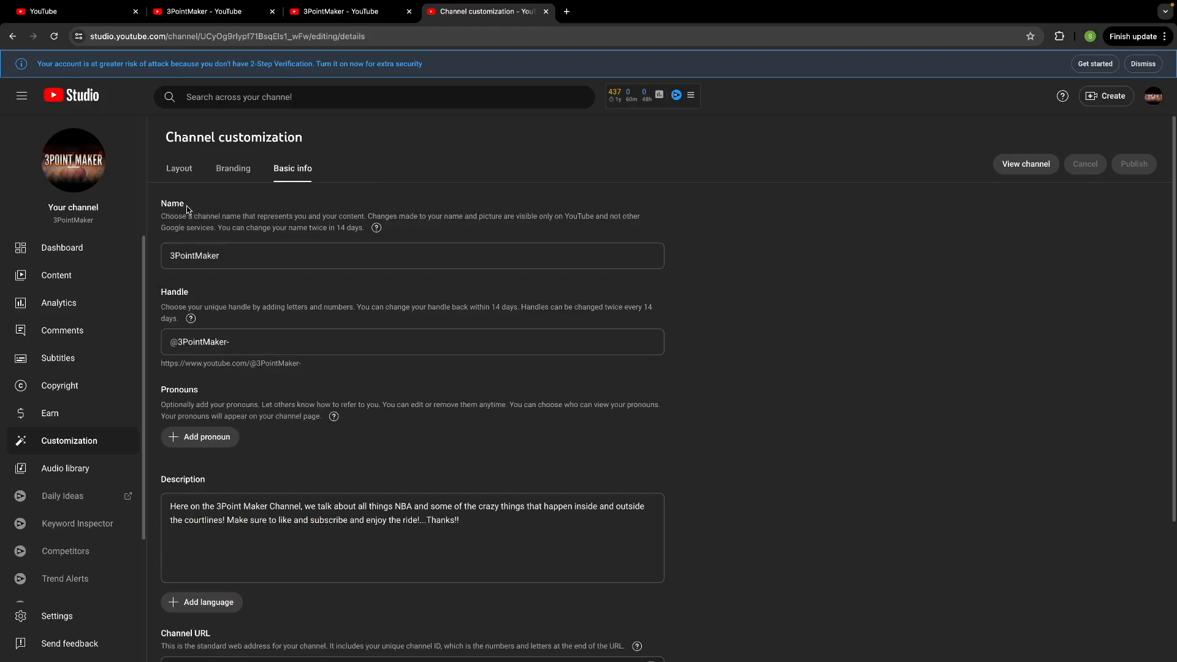
mouse_move(394, 234)
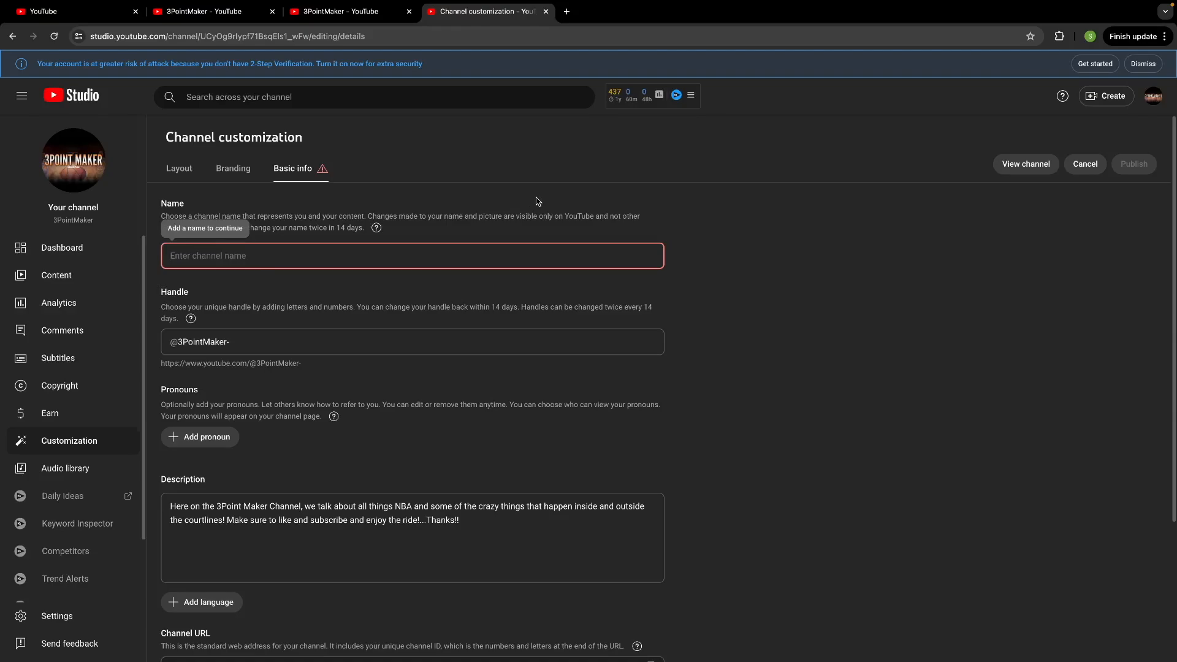
text(Basketball)
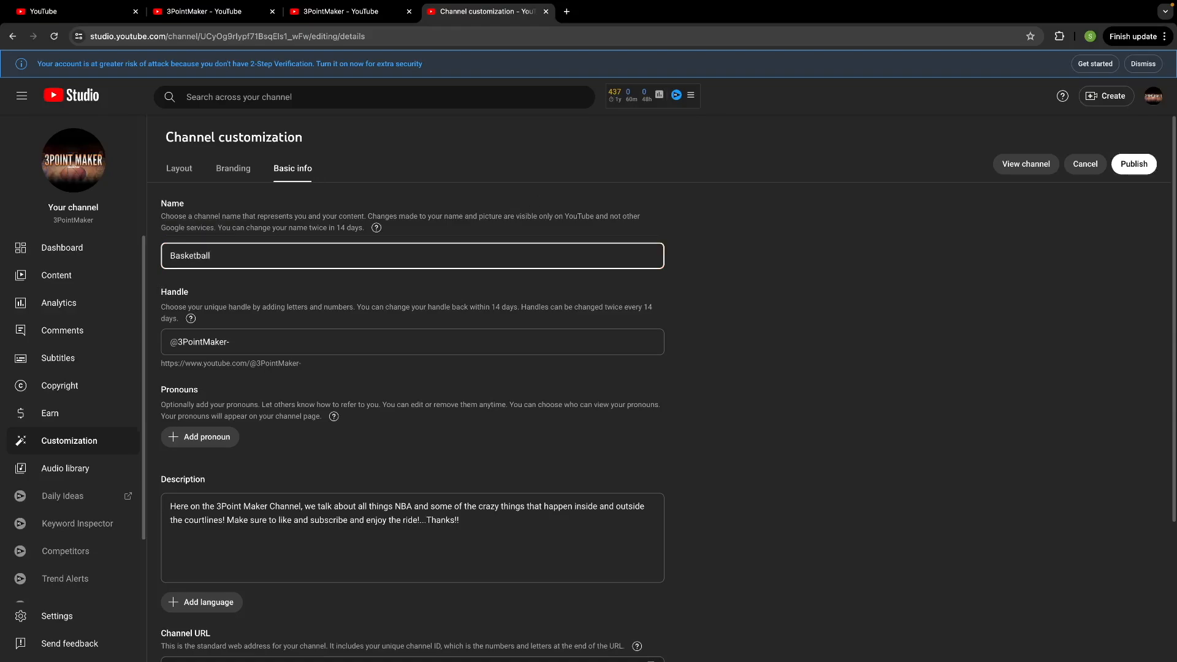
text(World)
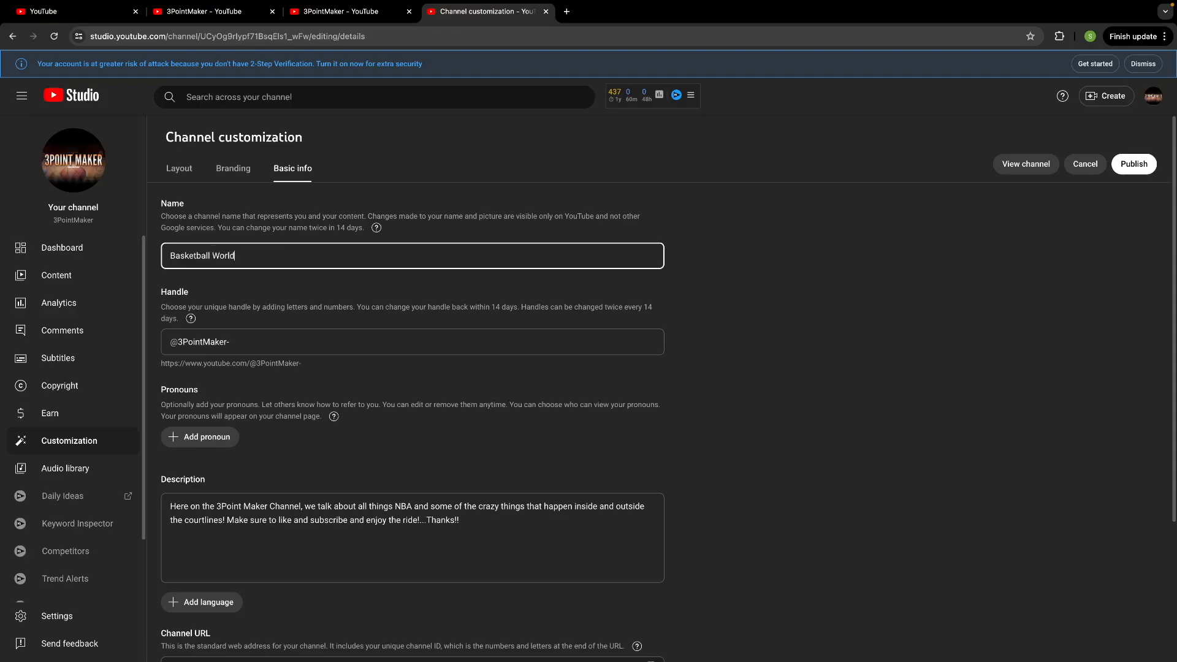
mouse_move(1134, 164)
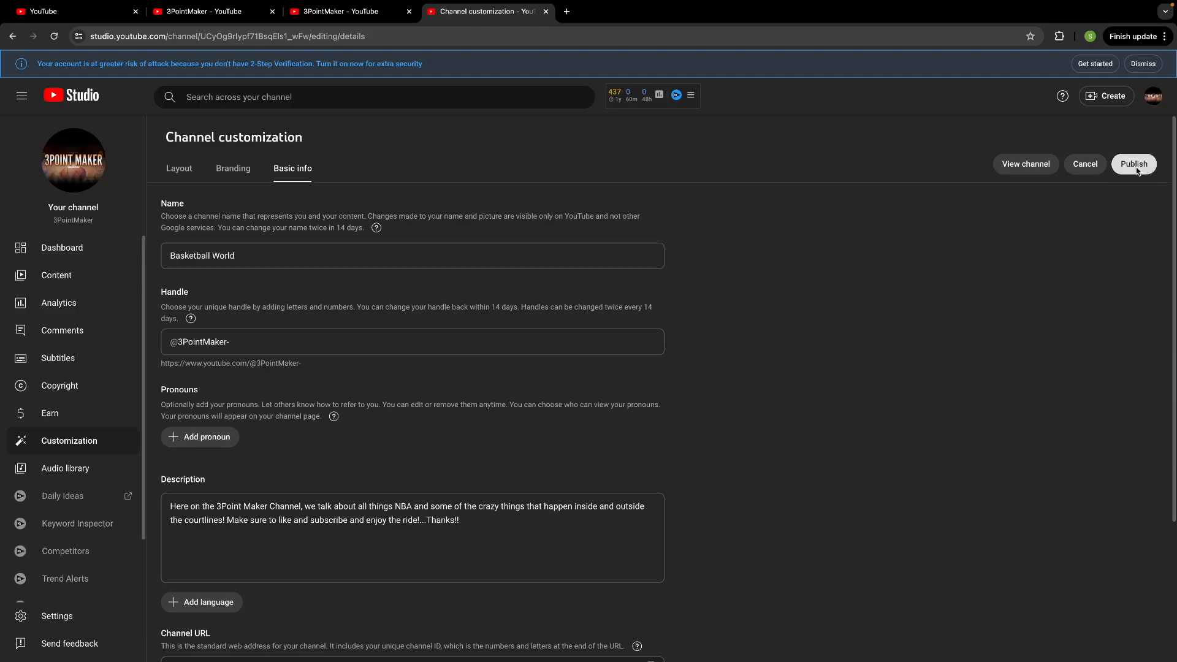
Publish the rename and view the live channel page now titled Basketball World.
click(1134, 164)
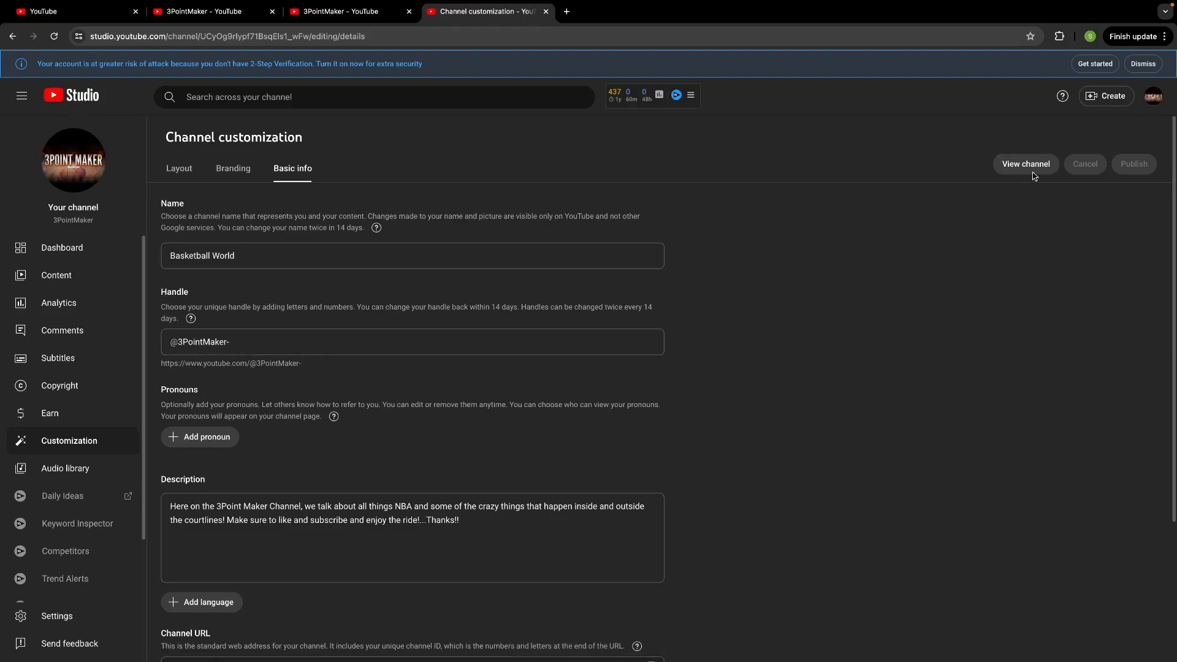
click(1026, 164)
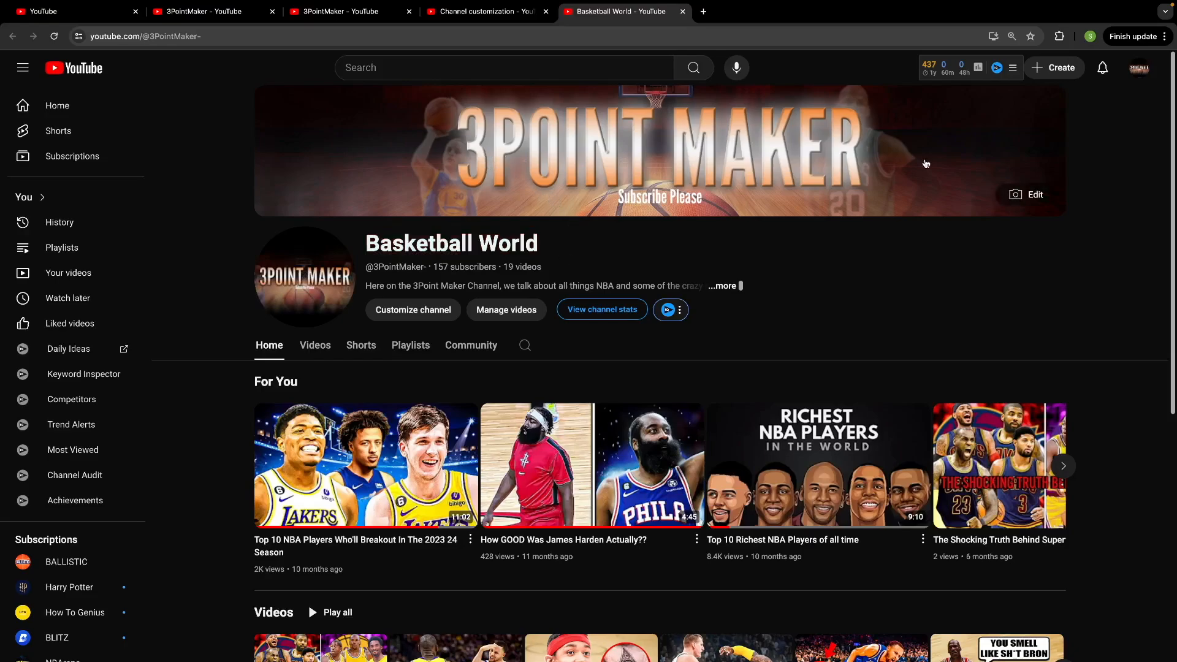
mouse_move(601, 246)
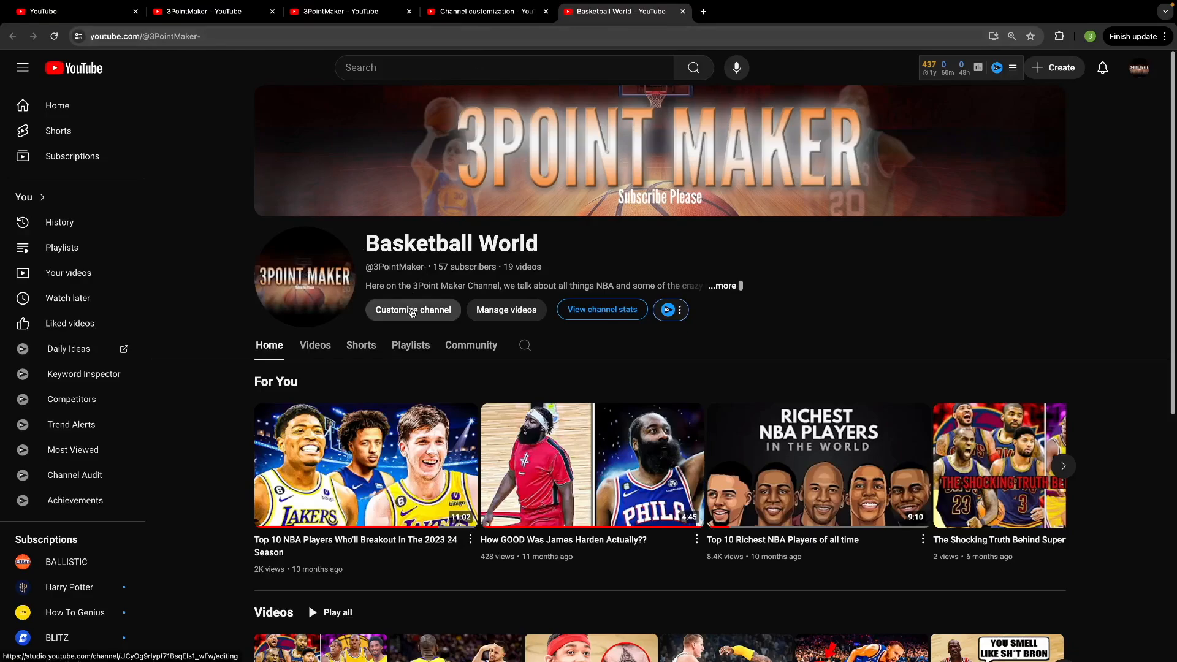
Return to Customize channel's Basic info to confirm the Name field reads Basketball World.
click(412, 309)
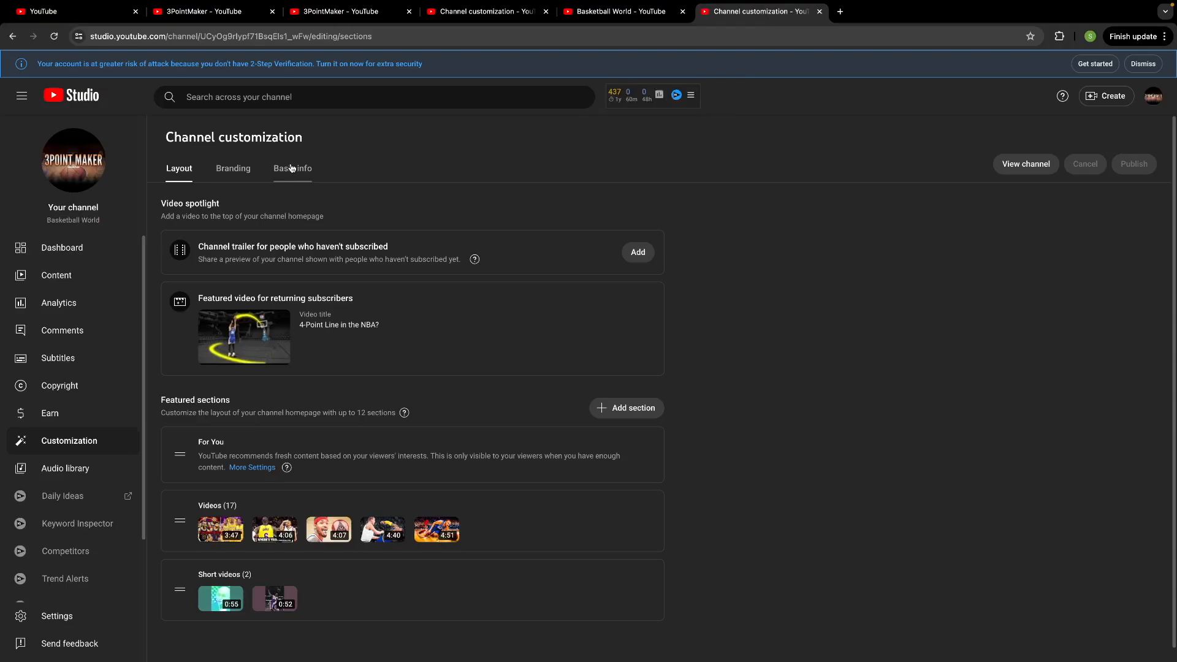
click(292, 168)
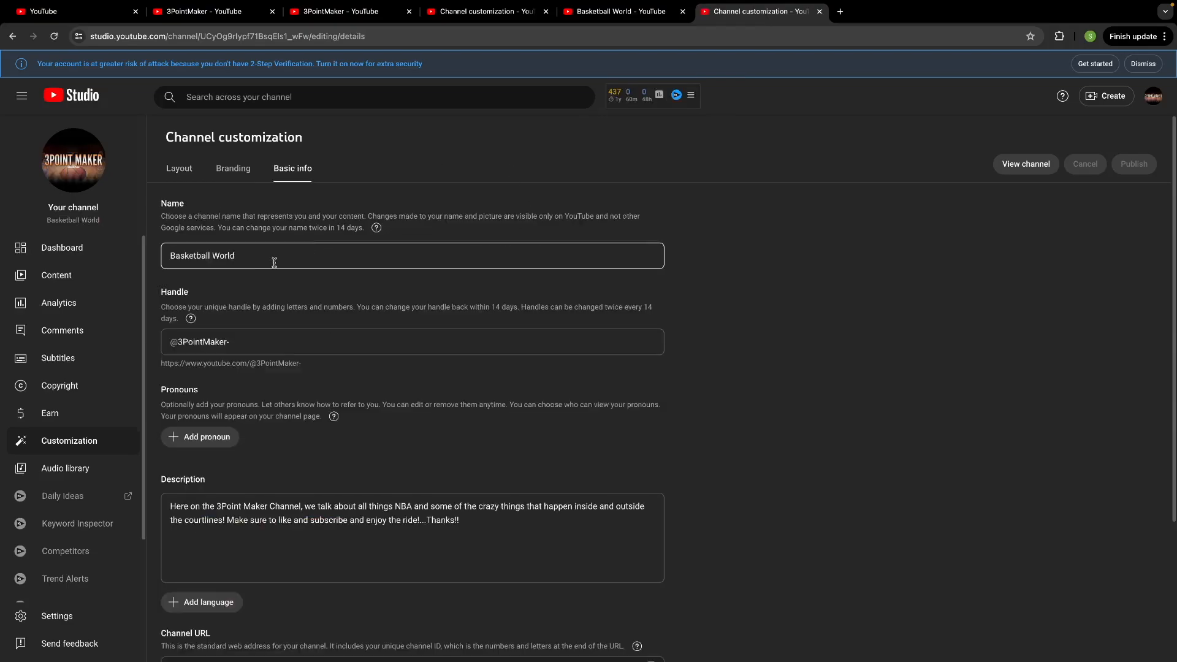